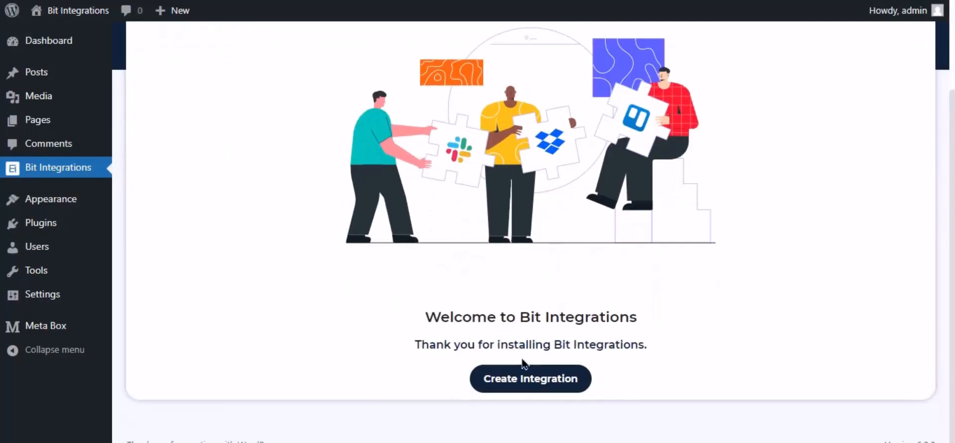
# - Create a new integration with MB Frontend Submission as the trigger
pyautogui.click(529, 378)
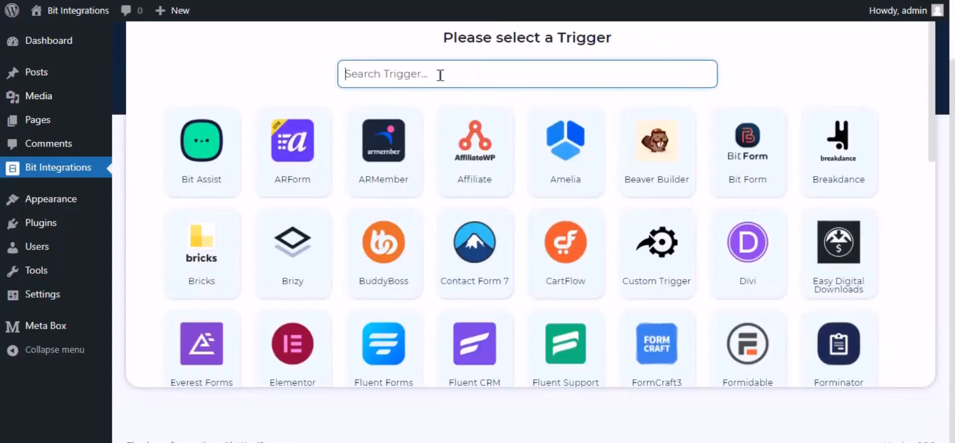
pyautogui.write('mb fr')
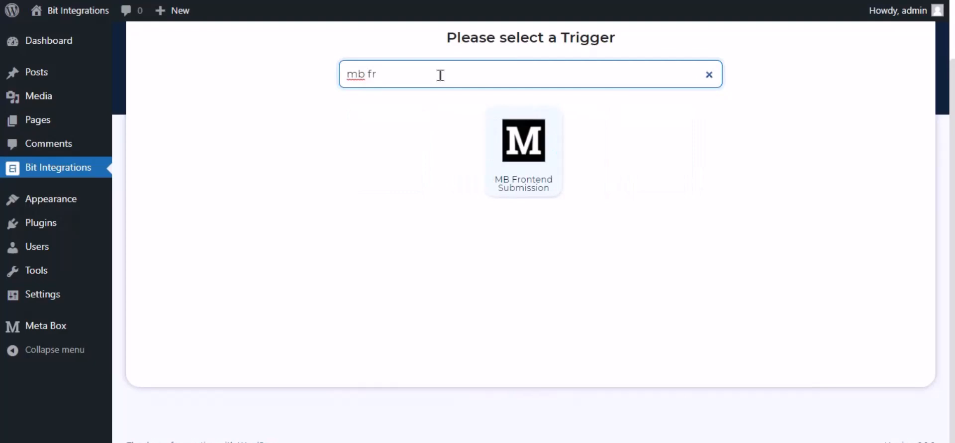
pyautogui.write('ont')
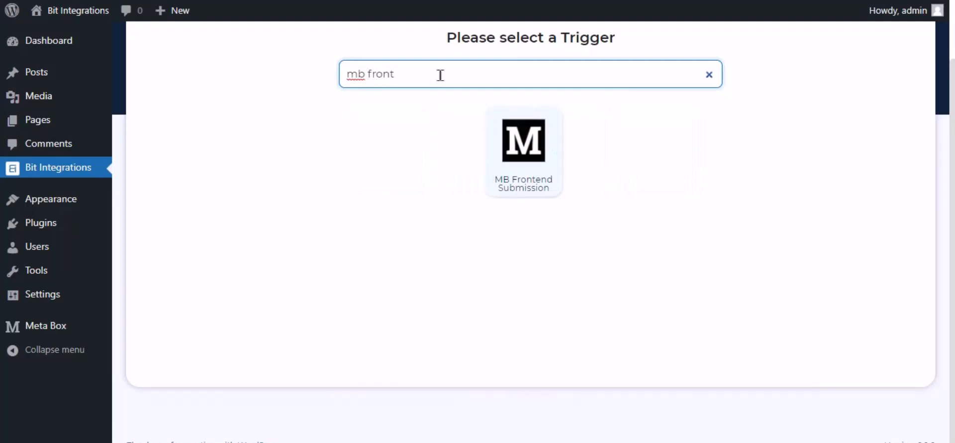
pyautogui.click(523, 140)
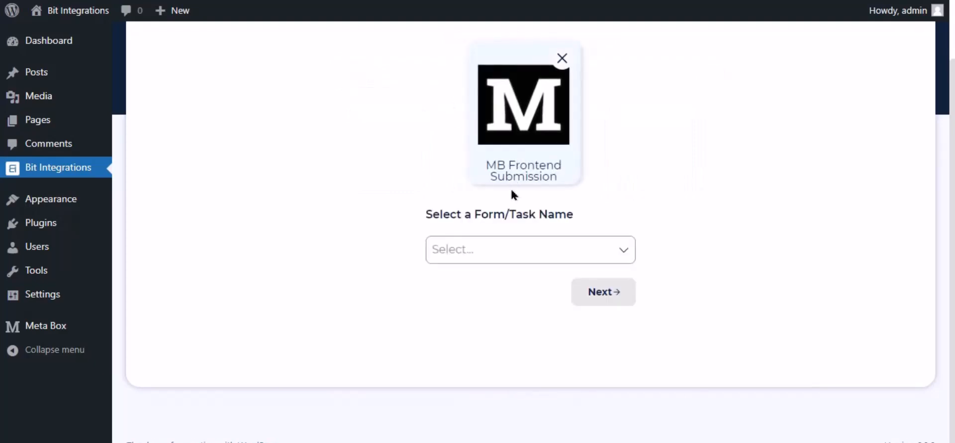
# - Select the Bit Integrations form as the trigger form and continue
pyautogui.click(527, 250)
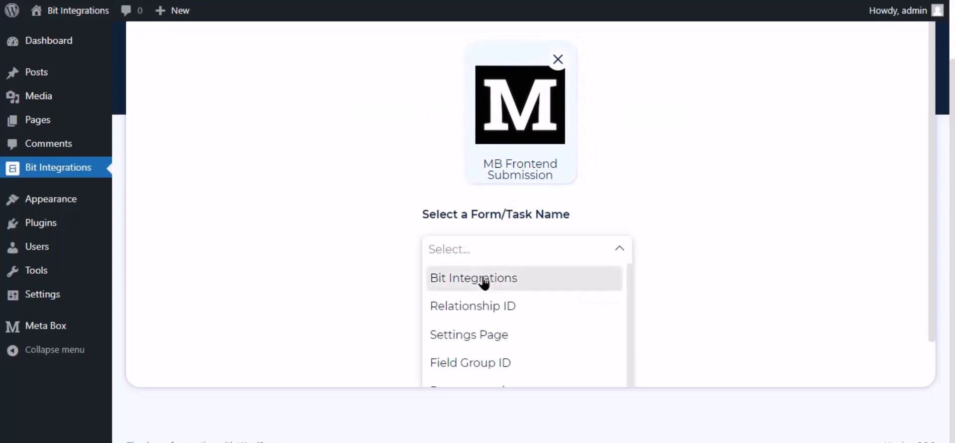
pyautogui.click(473, 277)
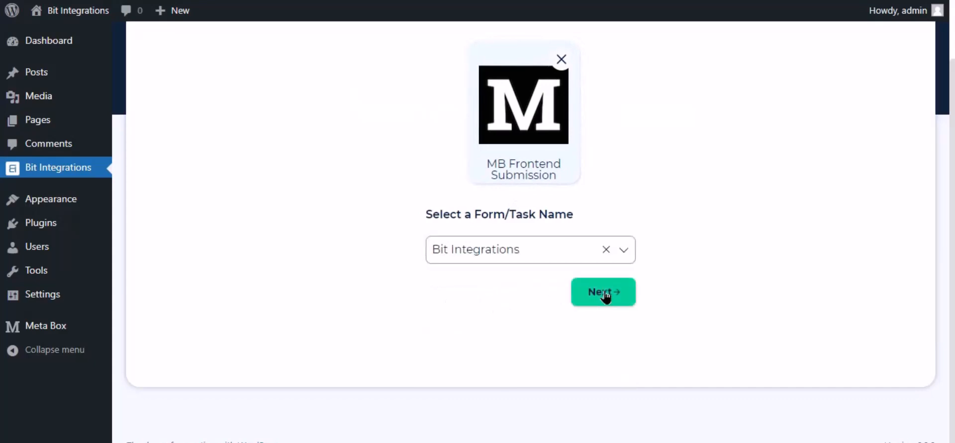
pyautogui.click(603, 291)
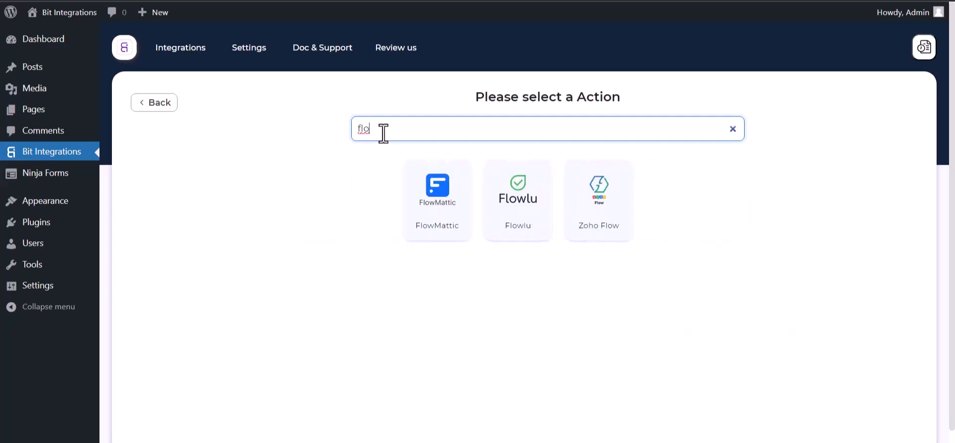
# - Pick the Flowlu tile from the action search results
pyautogui.click(517, 200)
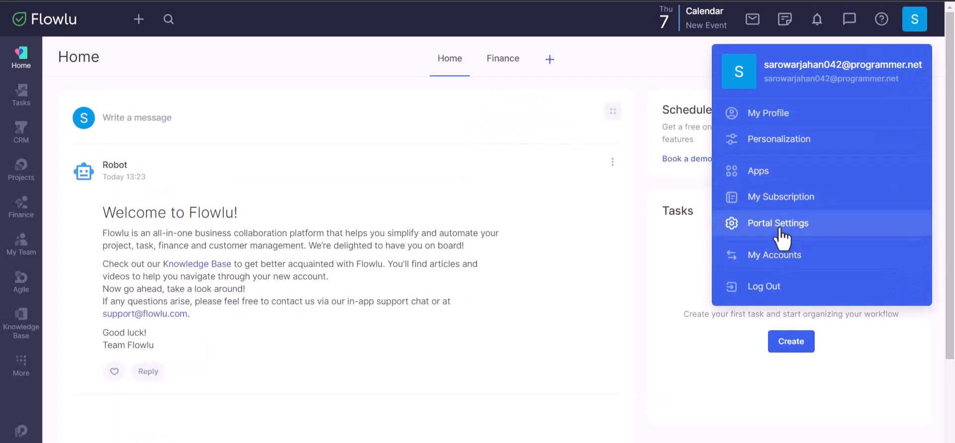
# - View Flowlu Portal Settings and enter 'sarowarjahan042' as the company name
pyautogui.click(777, 222)
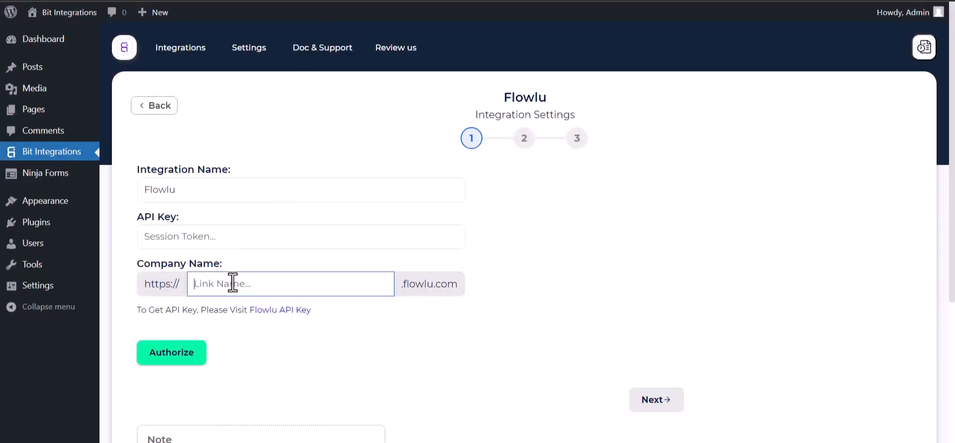
pyautogui.write('sarowarjahan042')
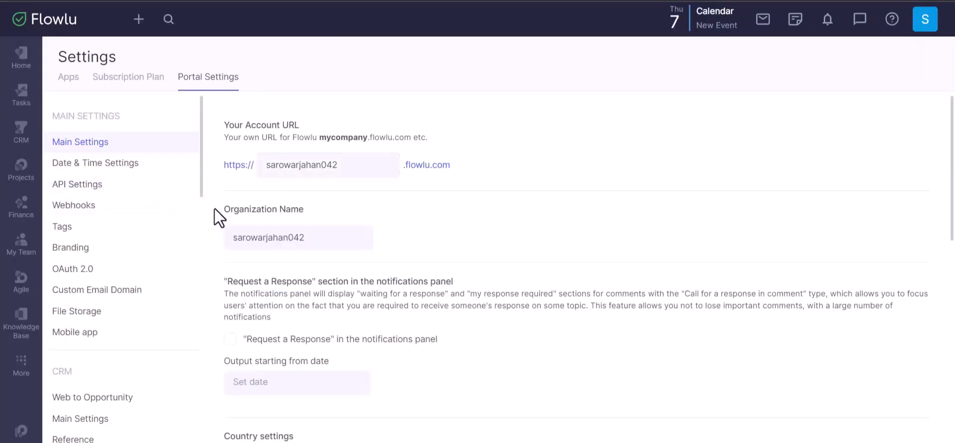
# - Create and save a Flowlu API key named 'Bit Integrations', then copy the key
pyautogui.click(77, 185)
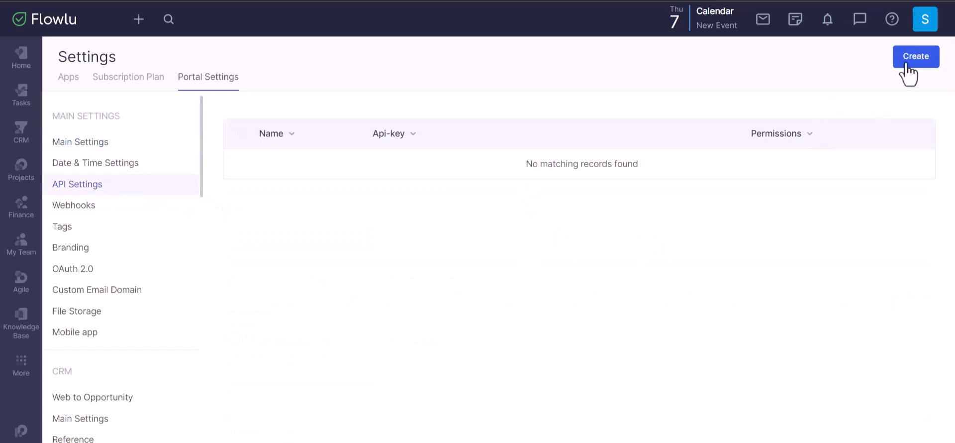
pyautogui.click(915, 56)
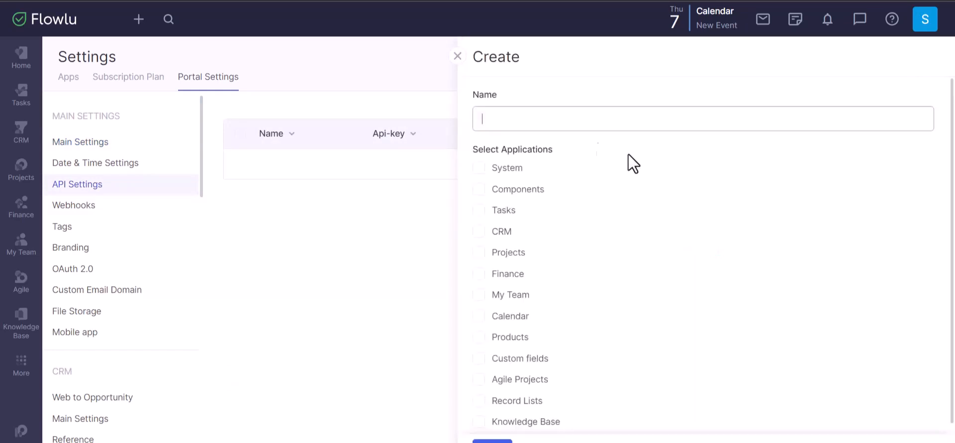
pyautogui.moveTo(575, 119)
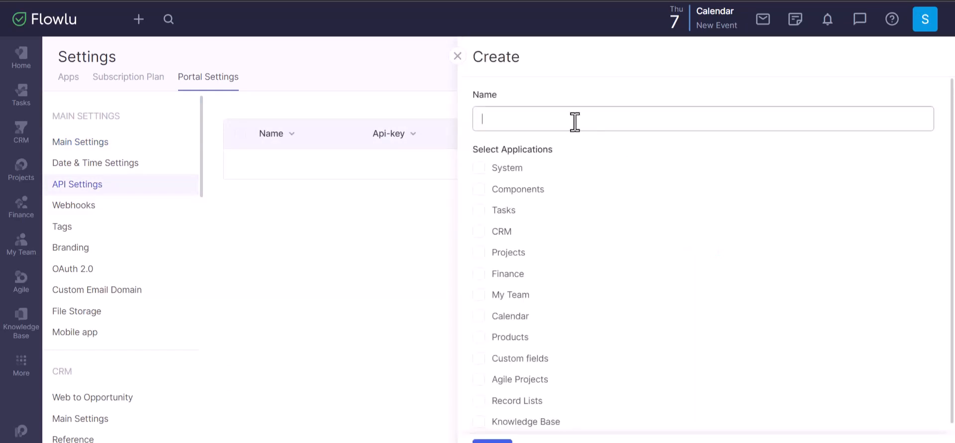
pyautogui.write('Bit')
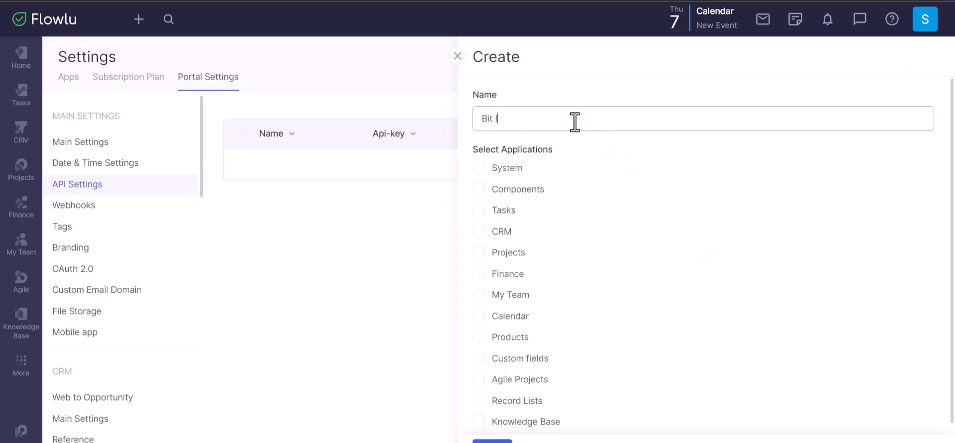
pyautogui.write('Integrat')
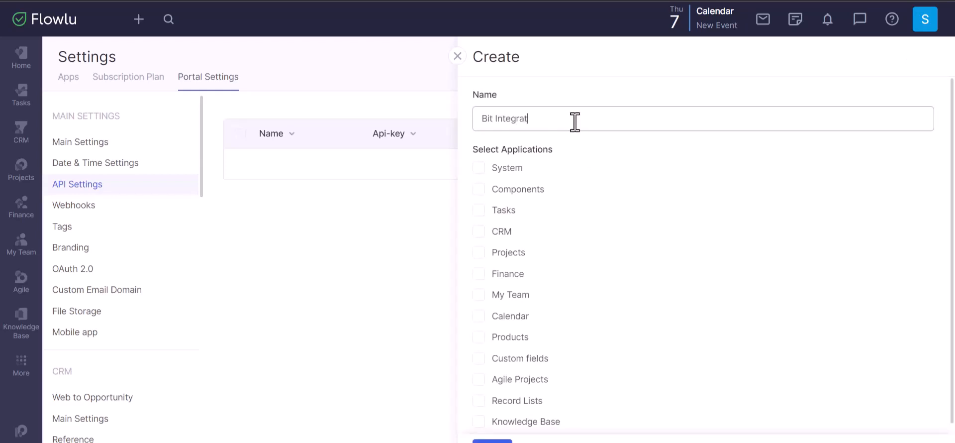
pyautogui.write('ions')
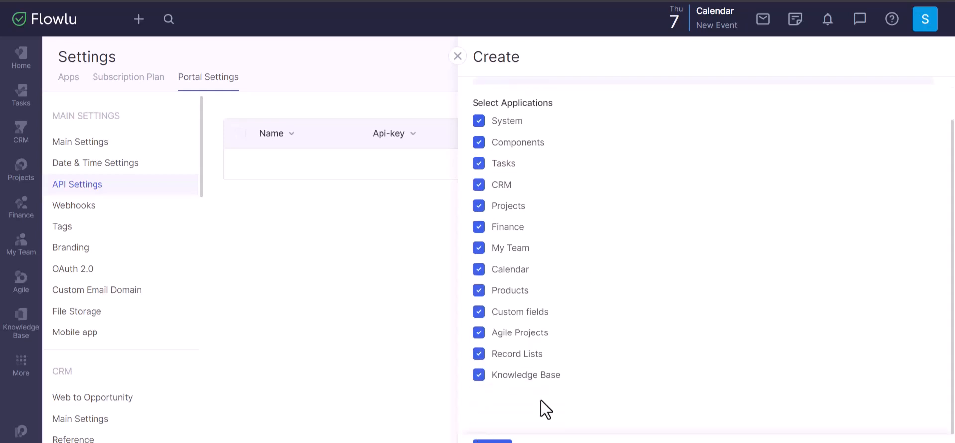
pyautogui.moveTo(538, 307)
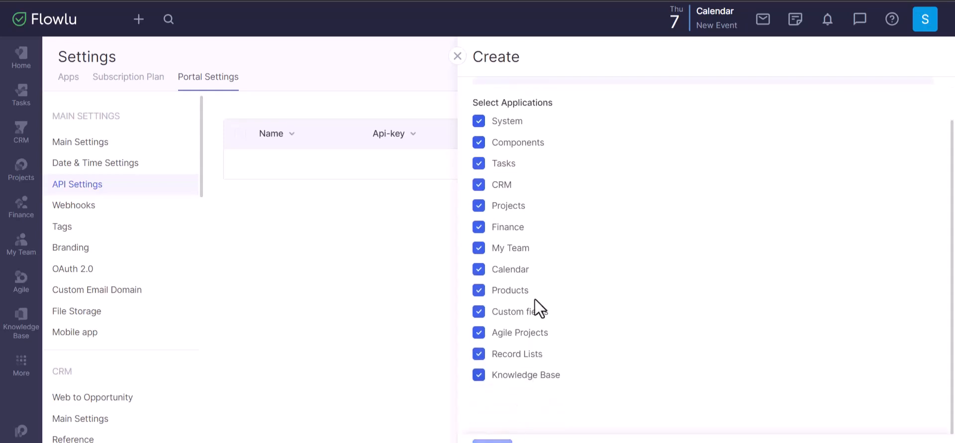
pyautogui.click(458, 56)
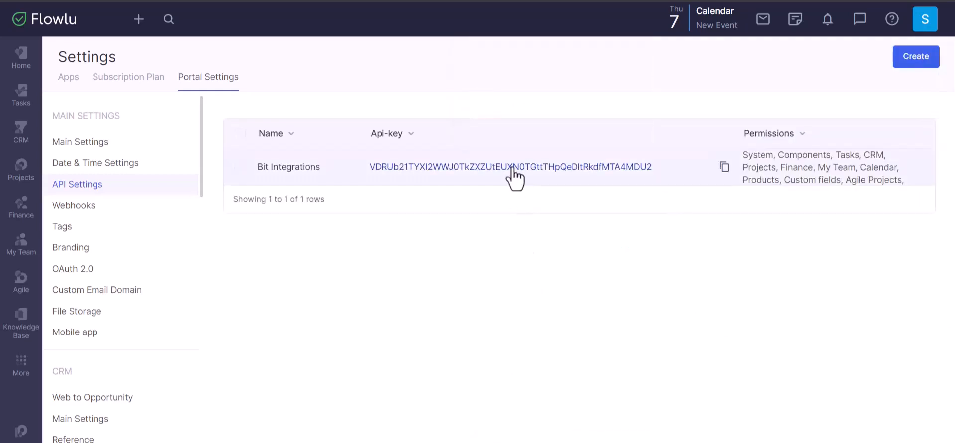
pyautogui.click(723, 166)
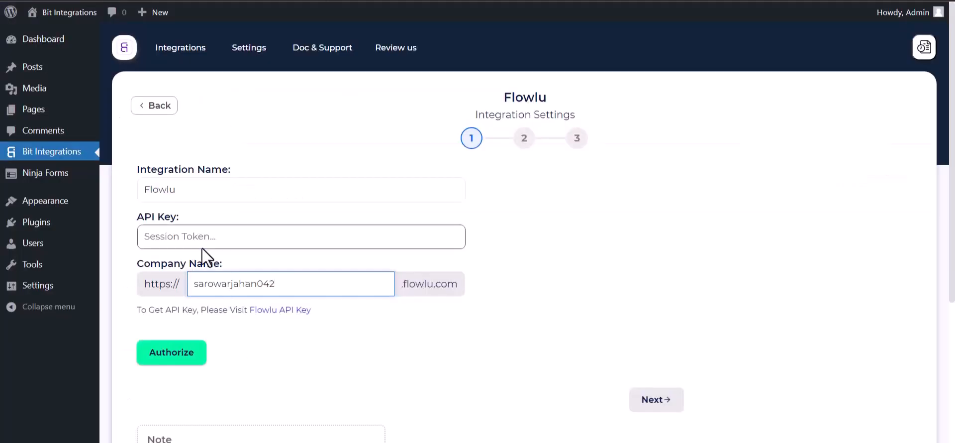
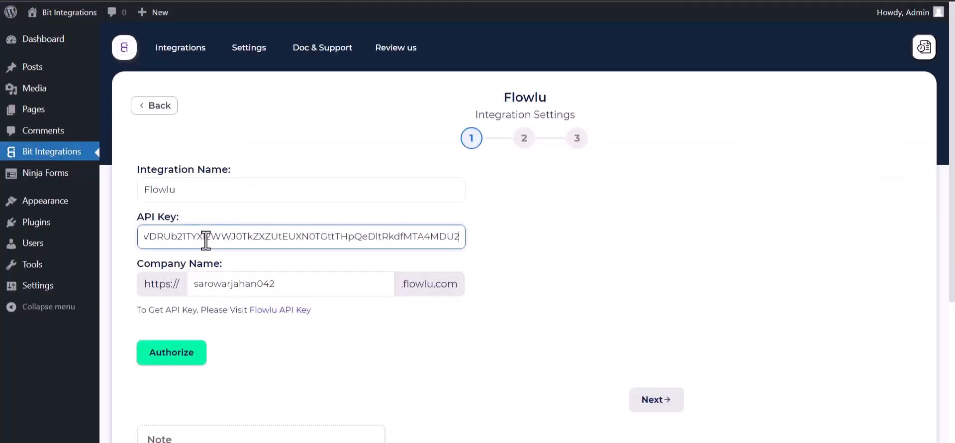
# - Authorize Flowlu with the pasted API key and continue to action setup
pyautogui.click(172, 352)
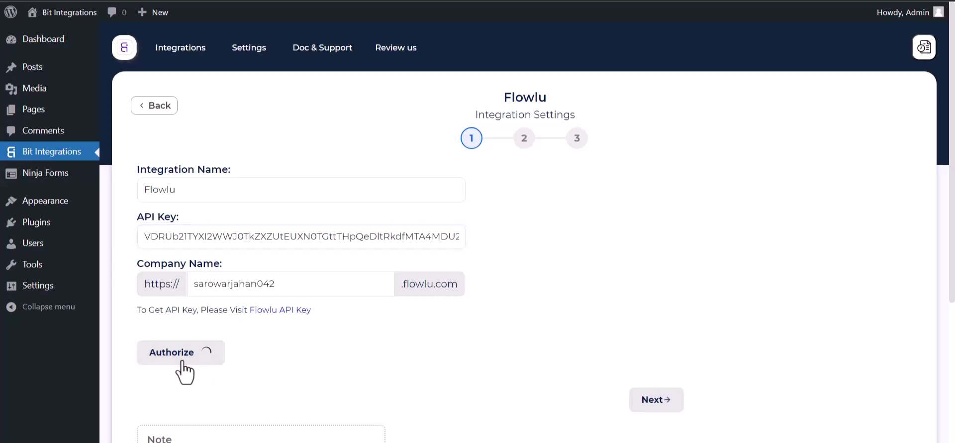
pyautogui.moveTo(645, 248)
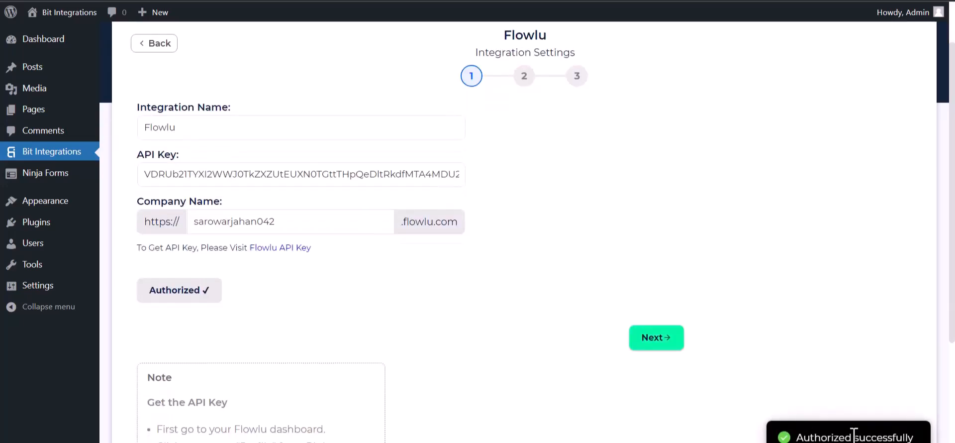
pyautogui.click(656, 338)
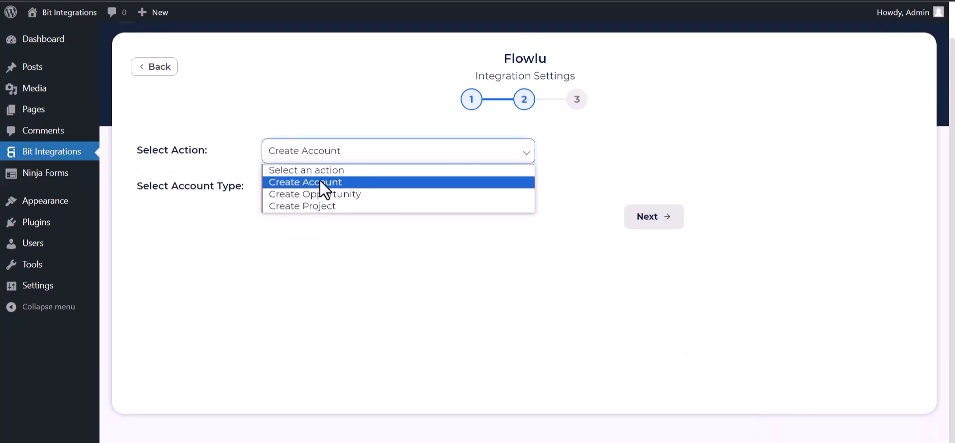
# - Set the action to Create Account of type Contact, mapping Name, Email and Phone
pyautogui.click(305, 182)
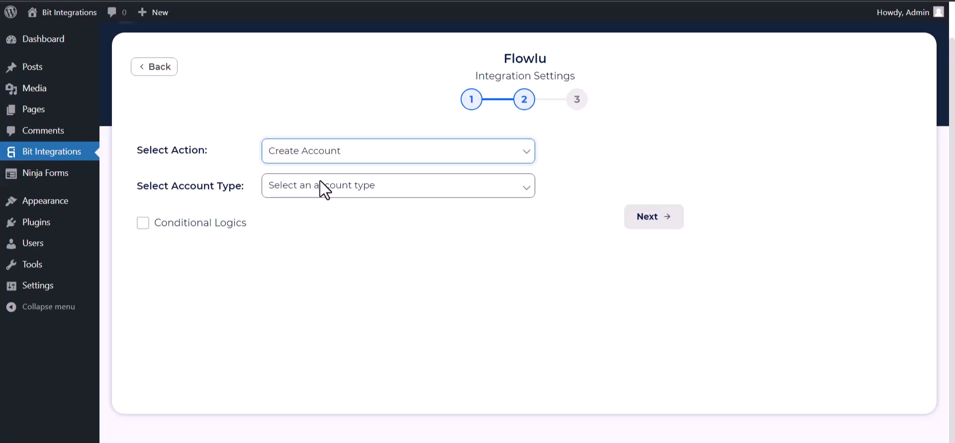
pyautogui.click(398, 186)
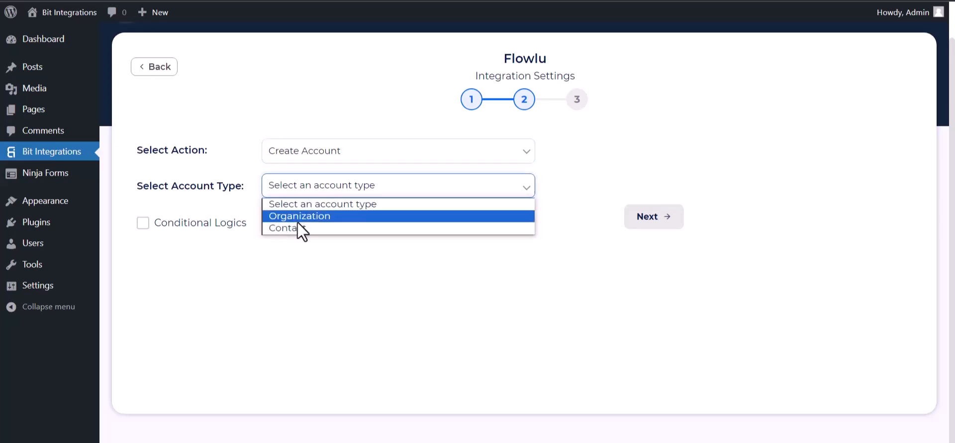
pyautogui.click(282, 227)
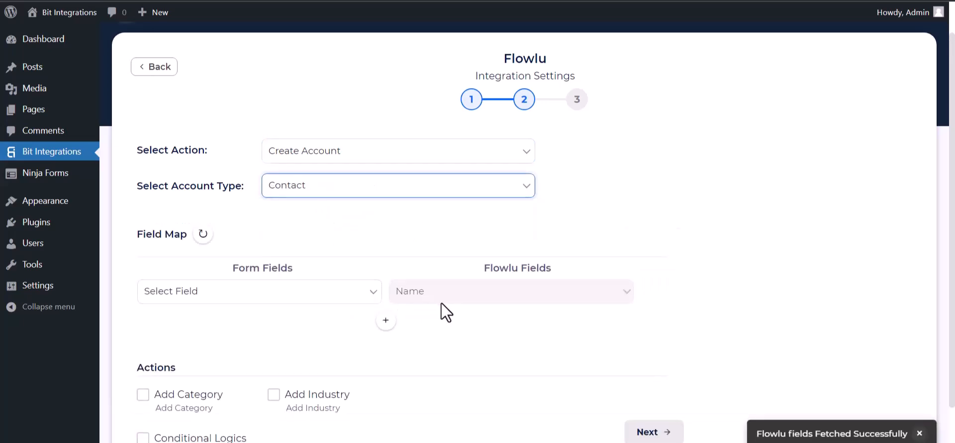
pyautogui.click(258, 290)
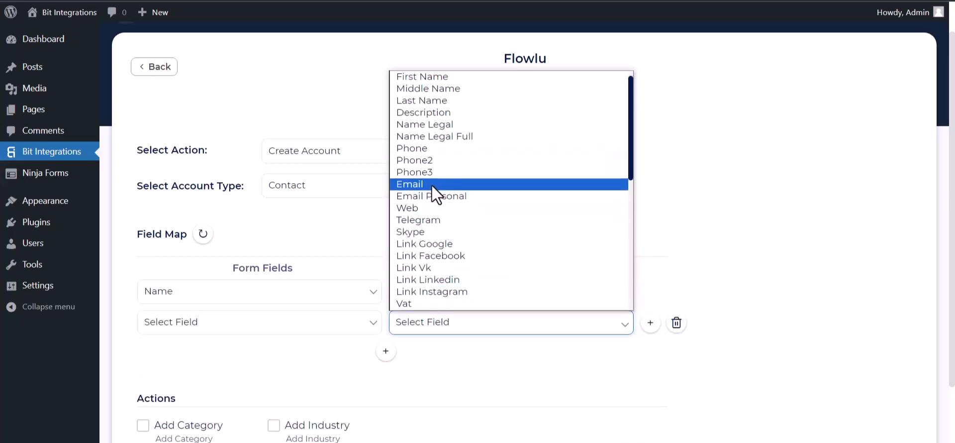
pyautogui.click(409, 184)
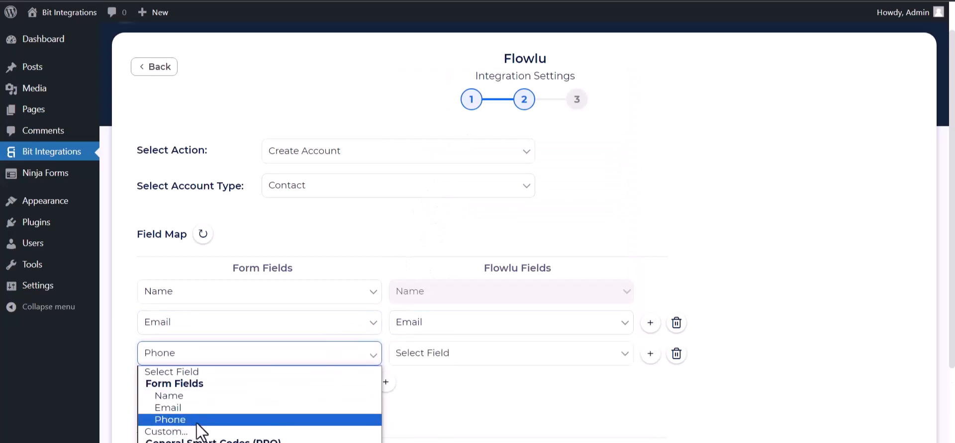
pyautogui.click(169, 418)
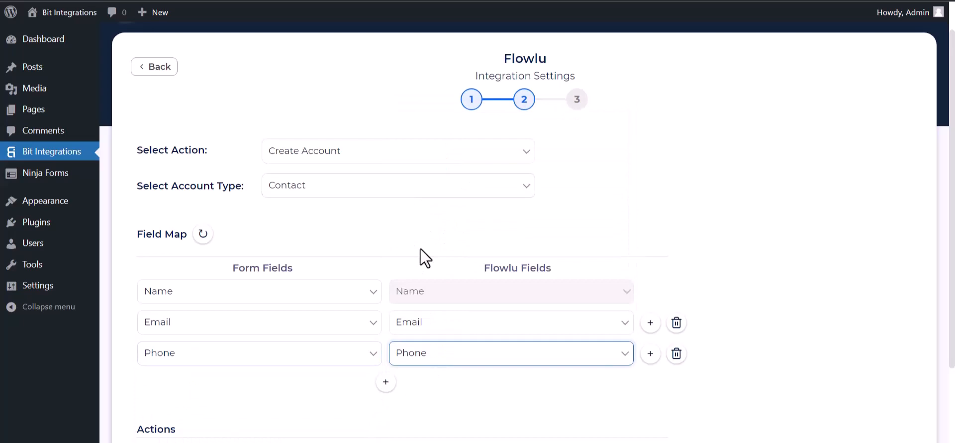
# - Leave Conditional Logics unticked, then finish and save the integration
pyautogui.scroll(-3)
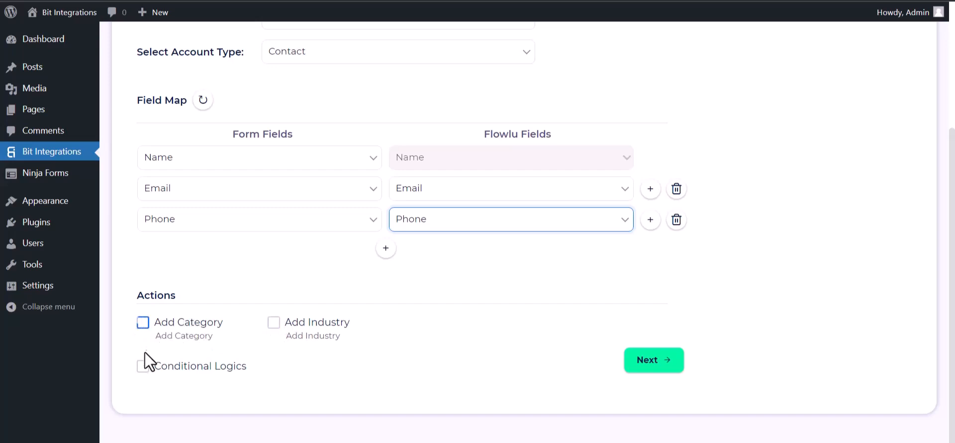
pyautogui.click(143, 365)
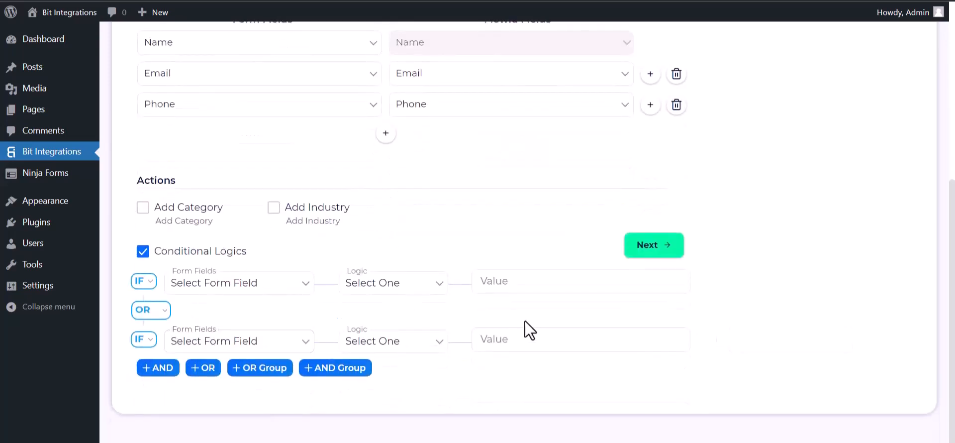
pyautogui.moveTo(476, 320)
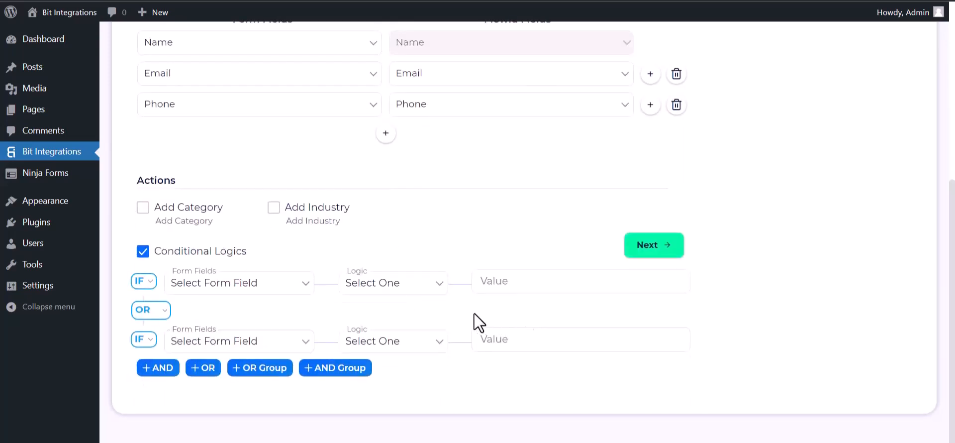
pyautogui.click(142, 251)
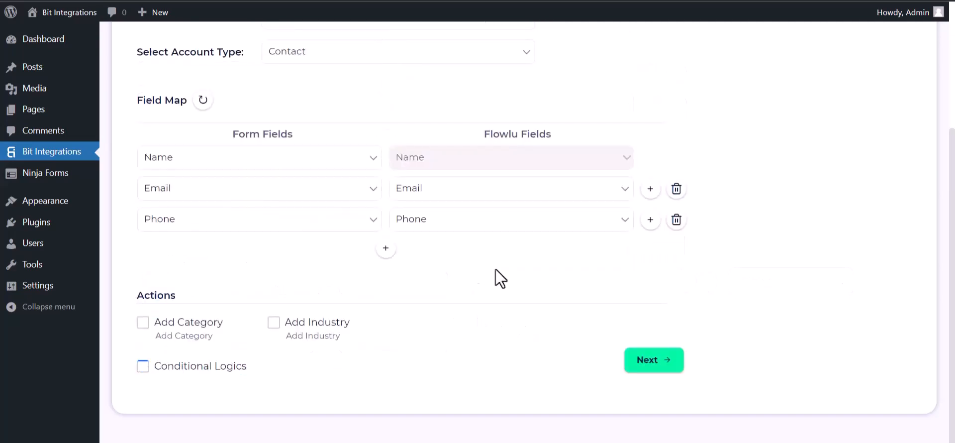
pyautogui.click(654, 360)
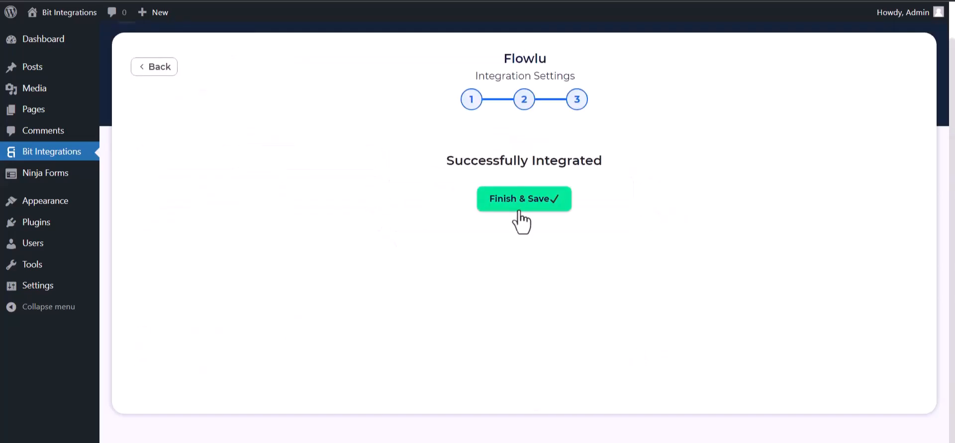
pyautogui.click(524, 198)
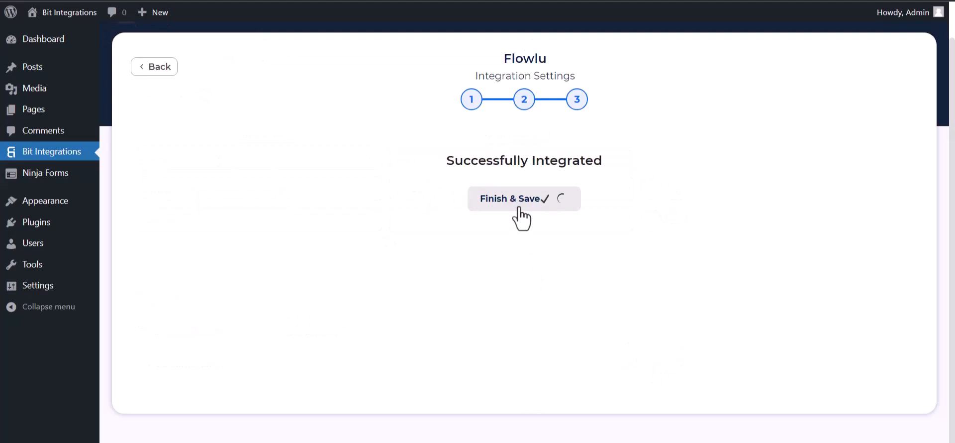
pyautogui.click(523, 198)
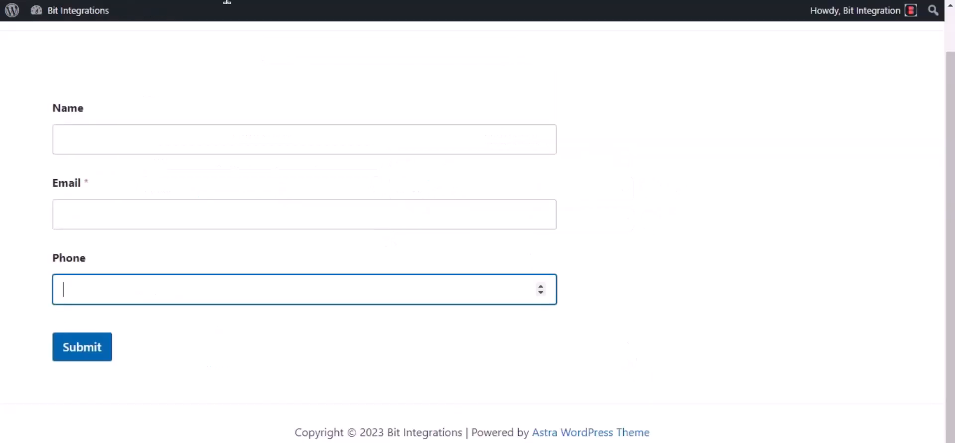
# - Submit the form with name 'Bit Integrations', a bitapps.pro email and phone 444555666
pyautogui.click(303, 139)
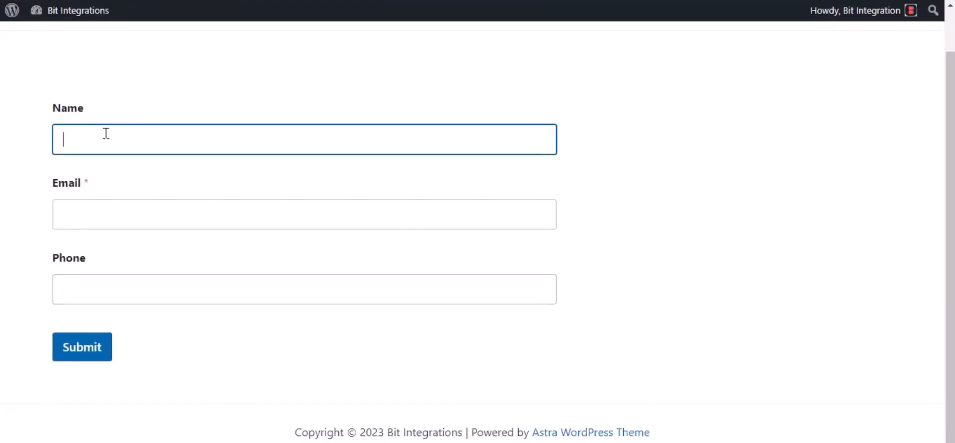
pyautogui.write('Bit Inte')
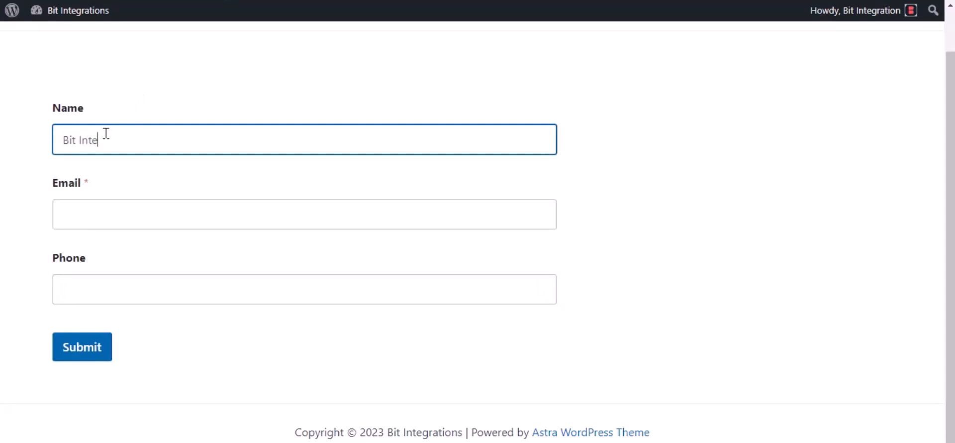
pyautogui.write('grations')
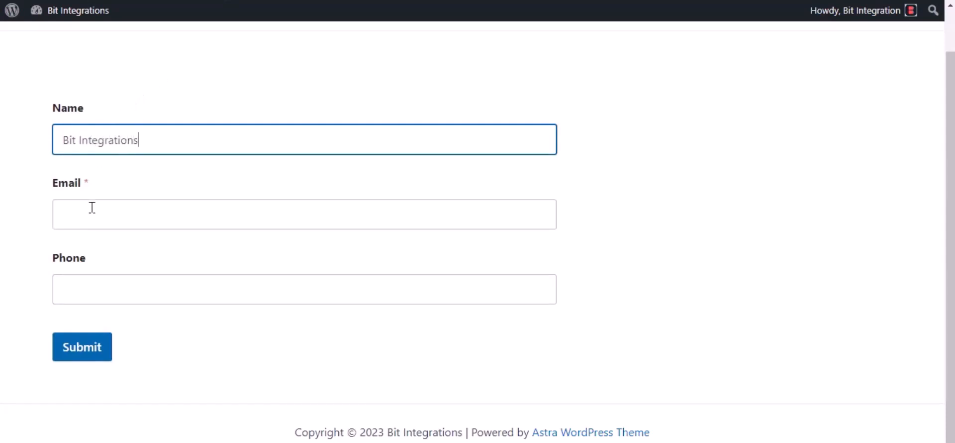
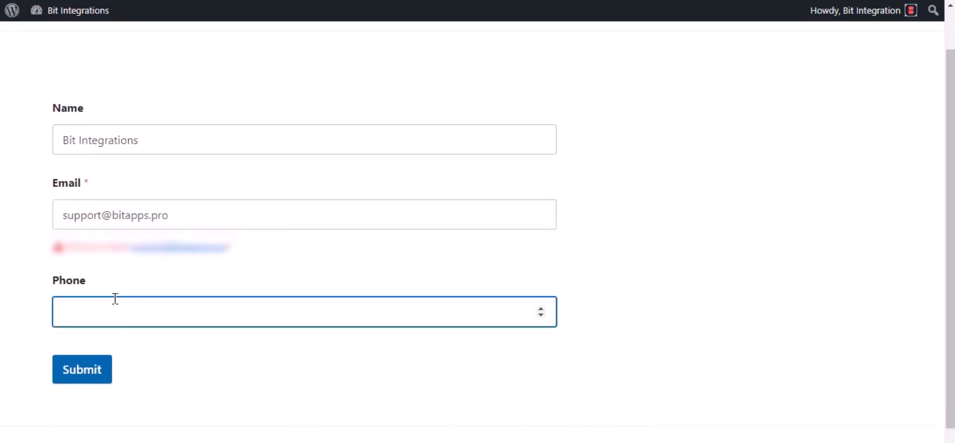
pyautogui.write('444555666')
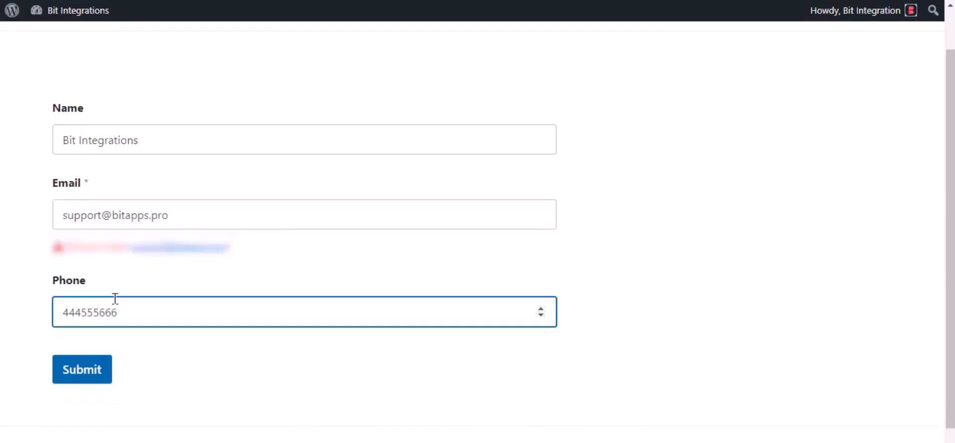
pyautogui.click(82, 369)
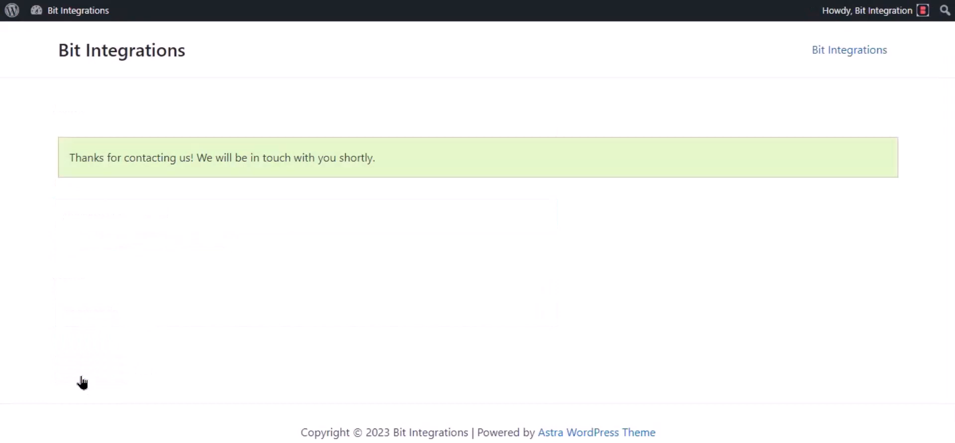
pyautogui.moveTo(406, 204)
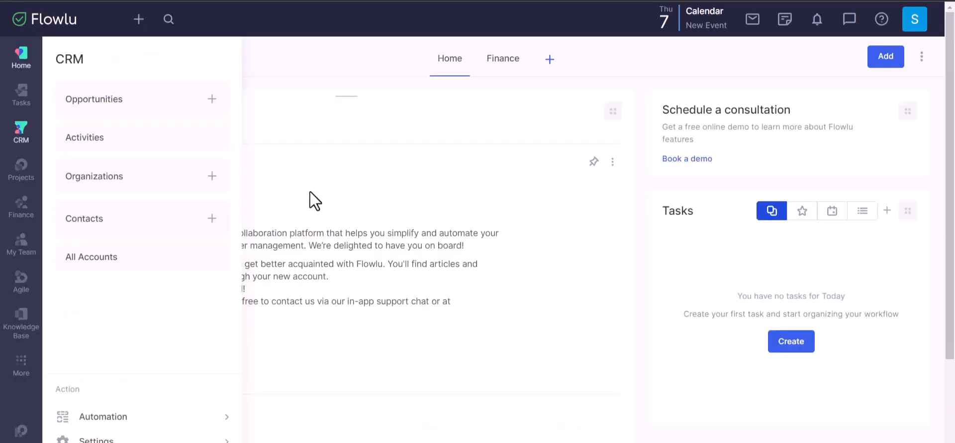
# - Open Flowlu's CRM Contacts list and view the Bit Integrations contact
pyautogui.click(84, 218)
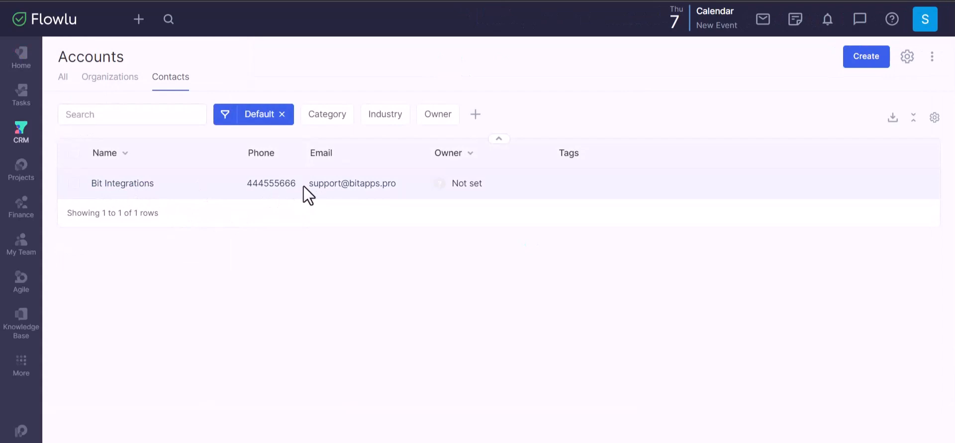
pyautogui.moveTo(433, 190)
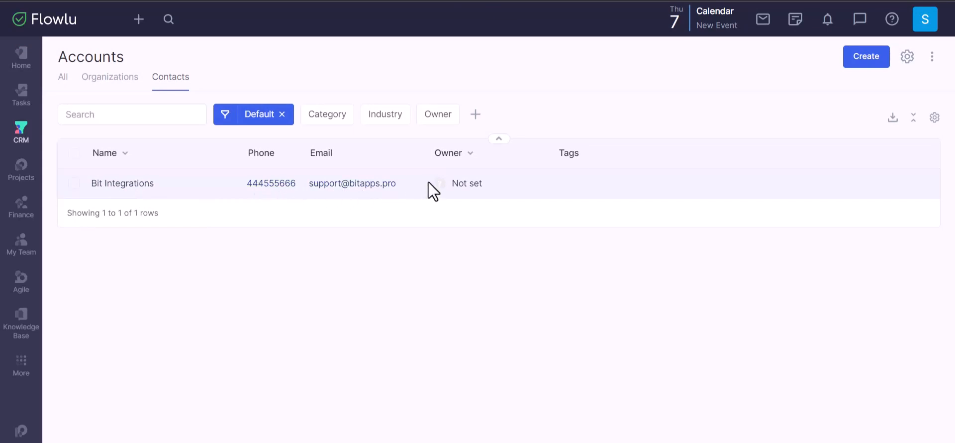
pyautogui.click(122, 183)
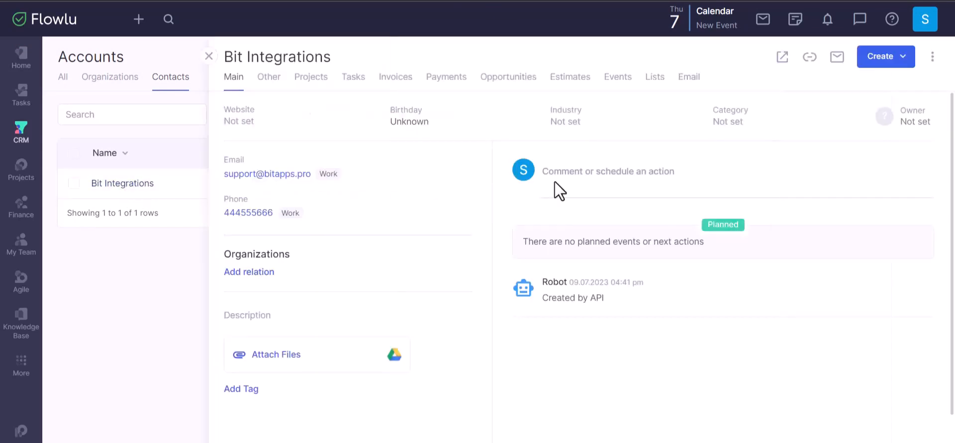
pyautogui.moveTo(546, 325)
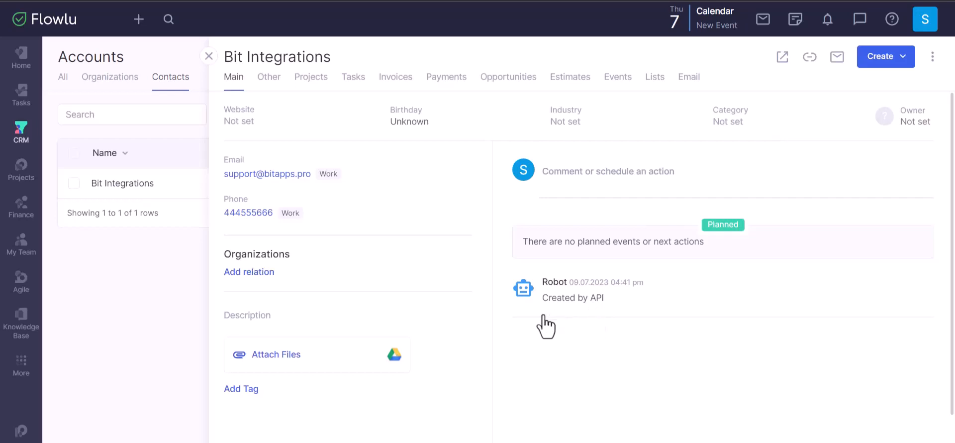